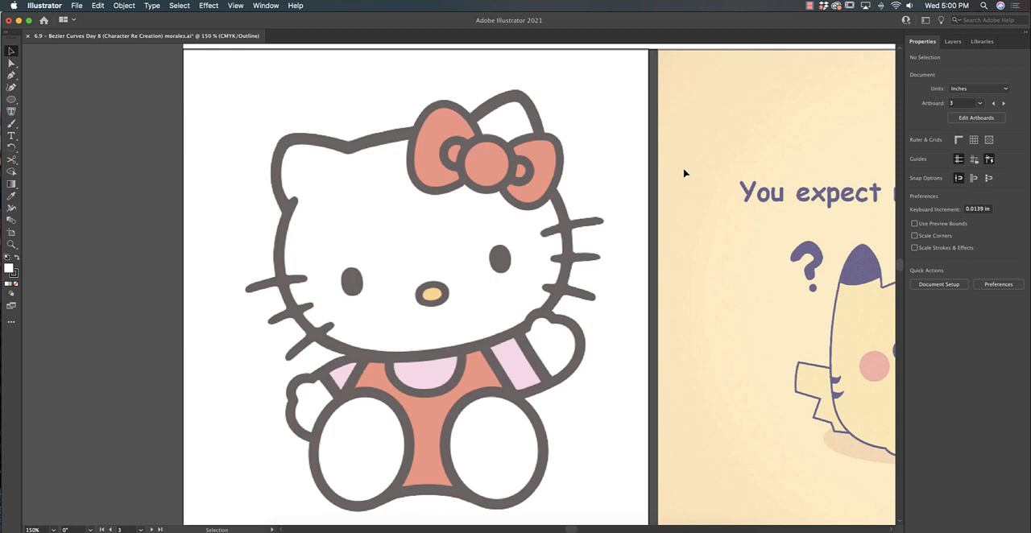
mouse_move(670, 164)
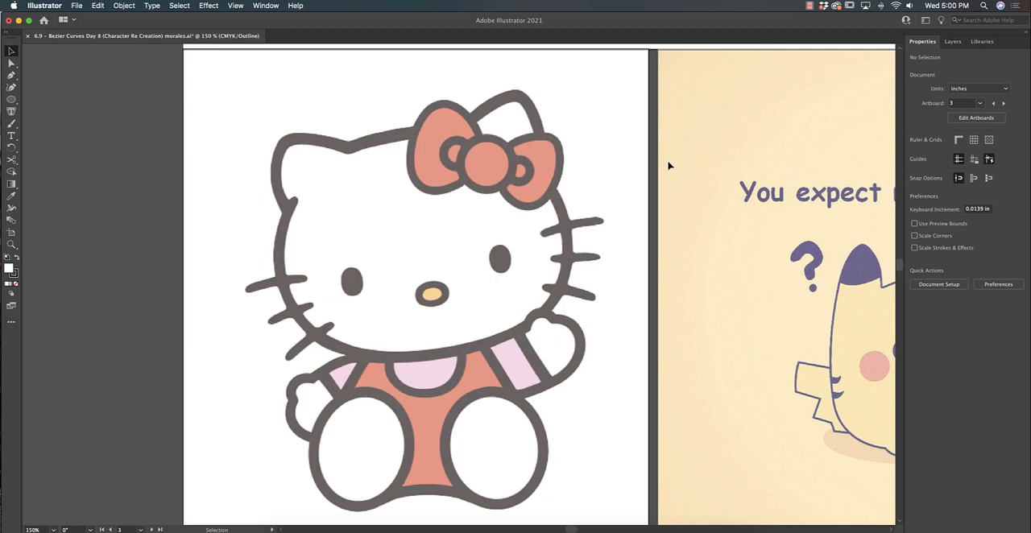
mouse_move(316, 222)
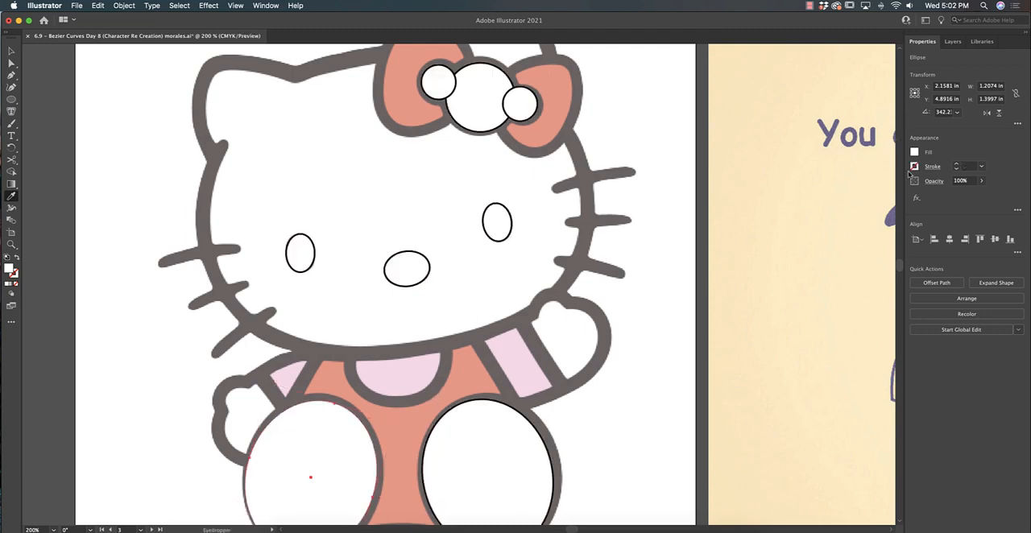
Select the two foot ovals, thicken their black stroke, then deselect
click(914, 166)
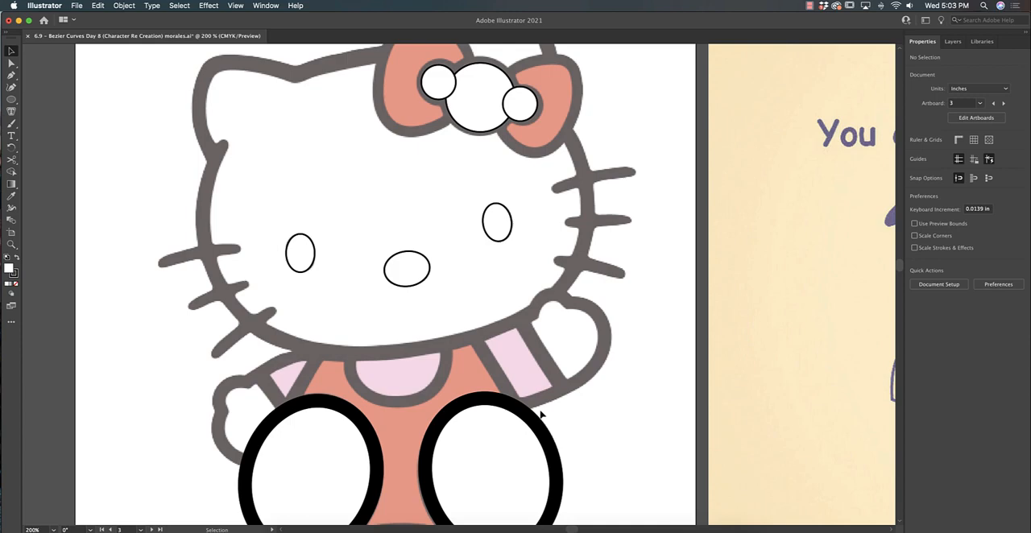
click(480, 110)
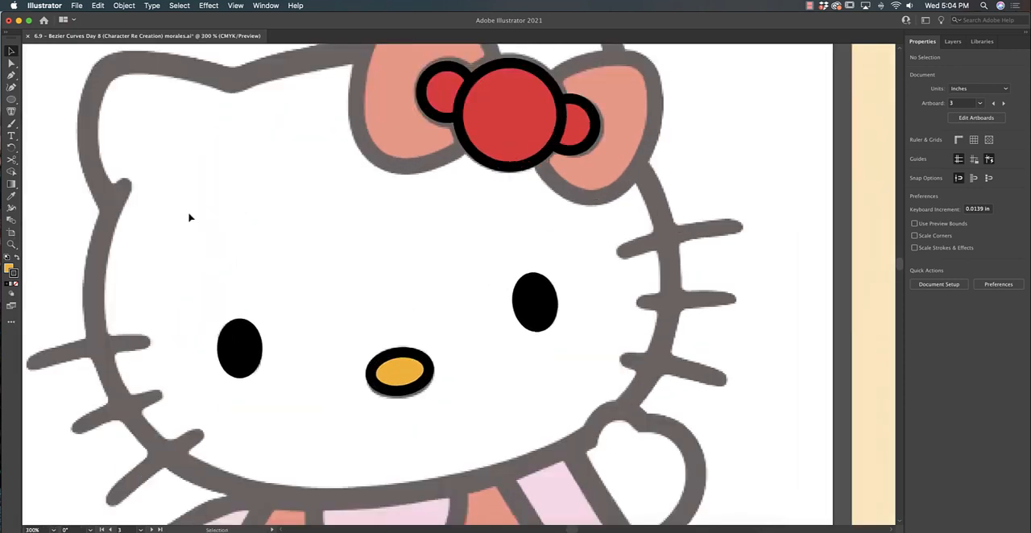
Begin tracing the head outline with the Pen tool, placing the first anchor points
scroll(down, 3)
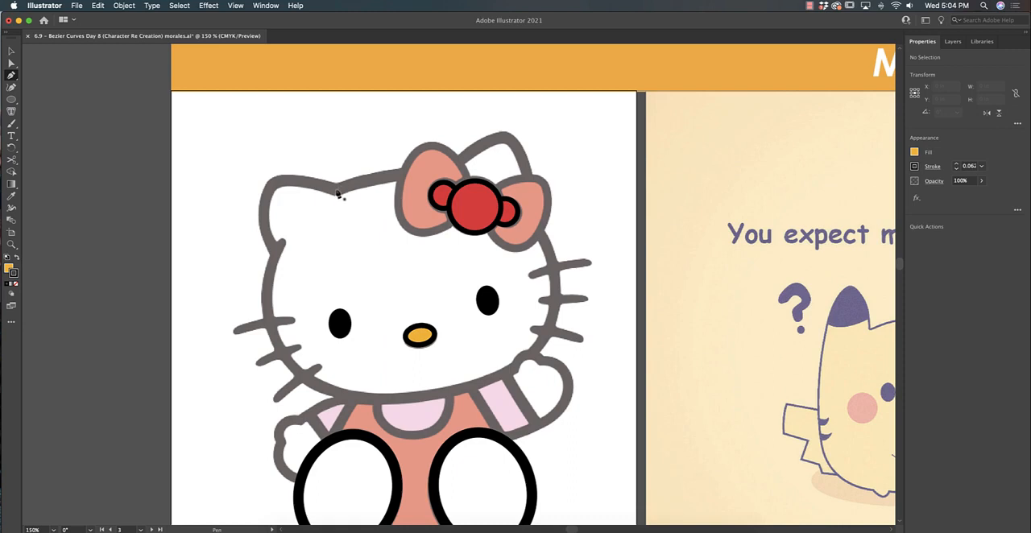
click(445, 169)
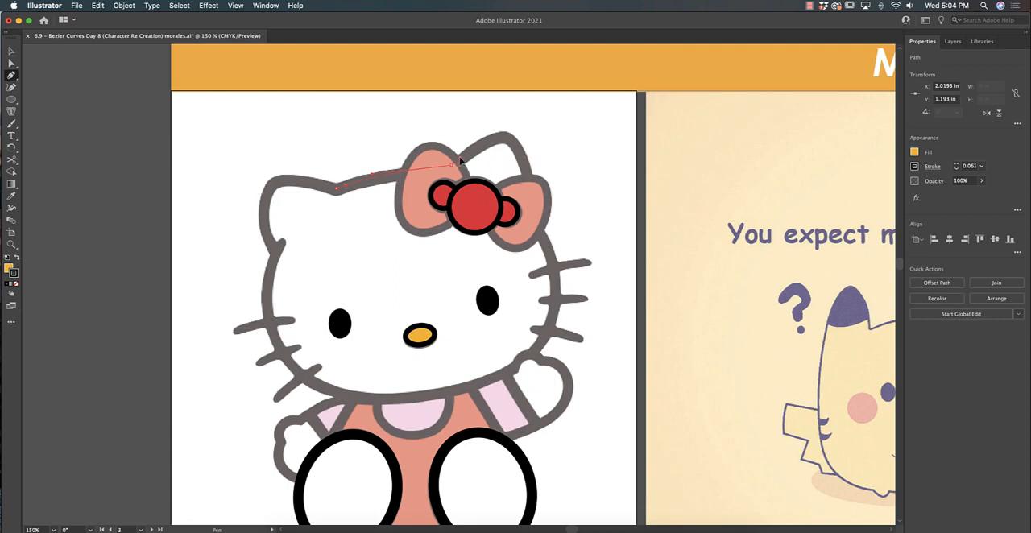
click(459, 165)
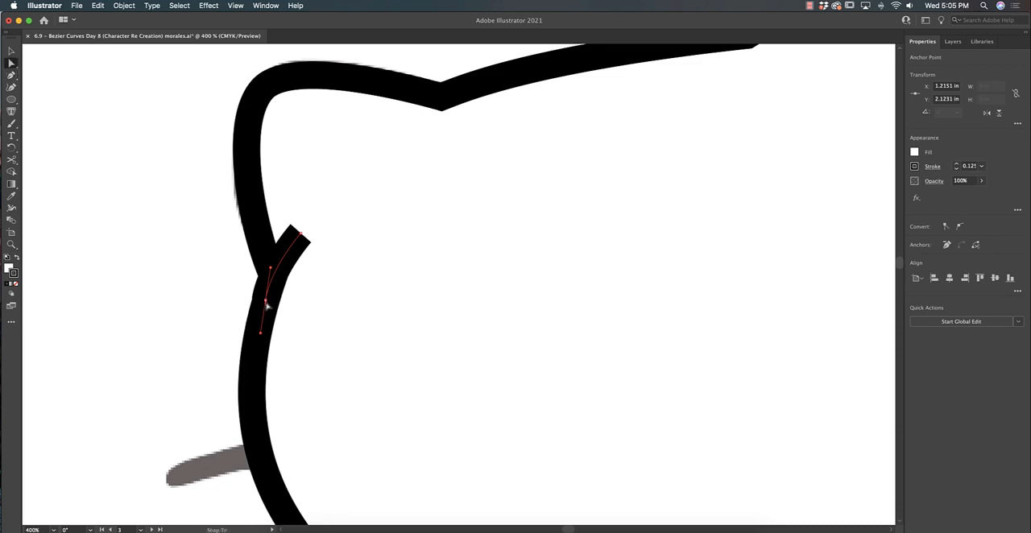
Add an anchor point near the ear along the head outline and toggle Outline view
click(433, 305)
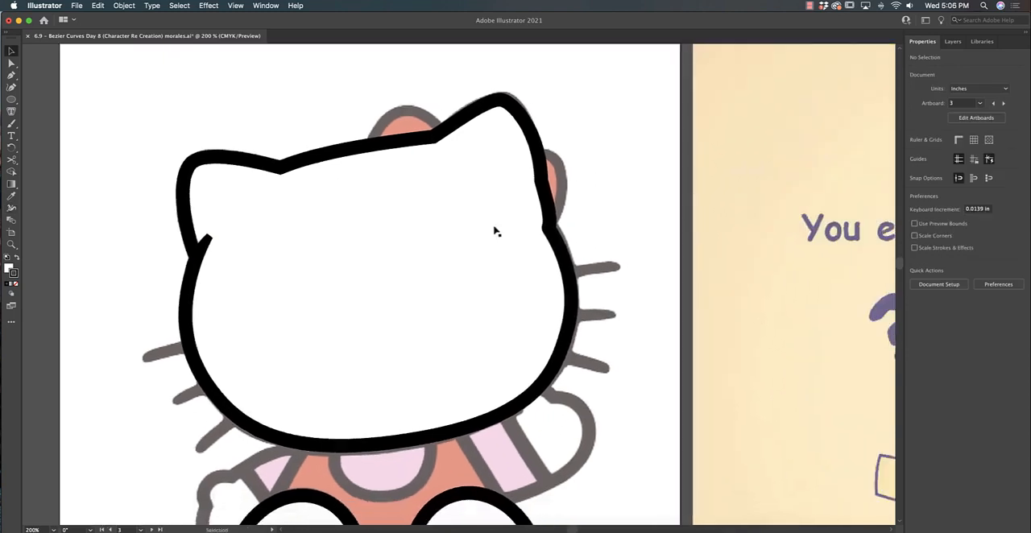
key(cmd+y)
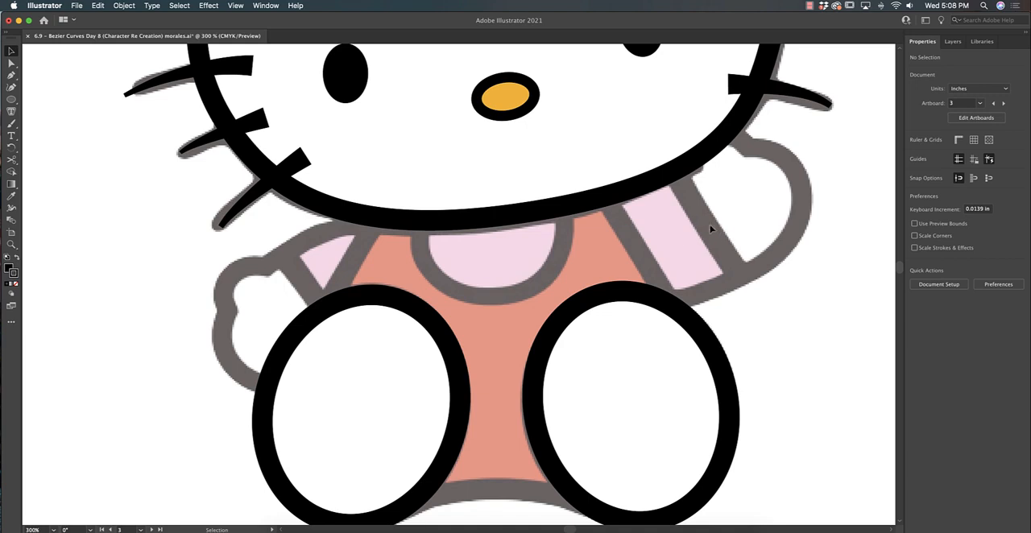
mouse_move(538, 256)
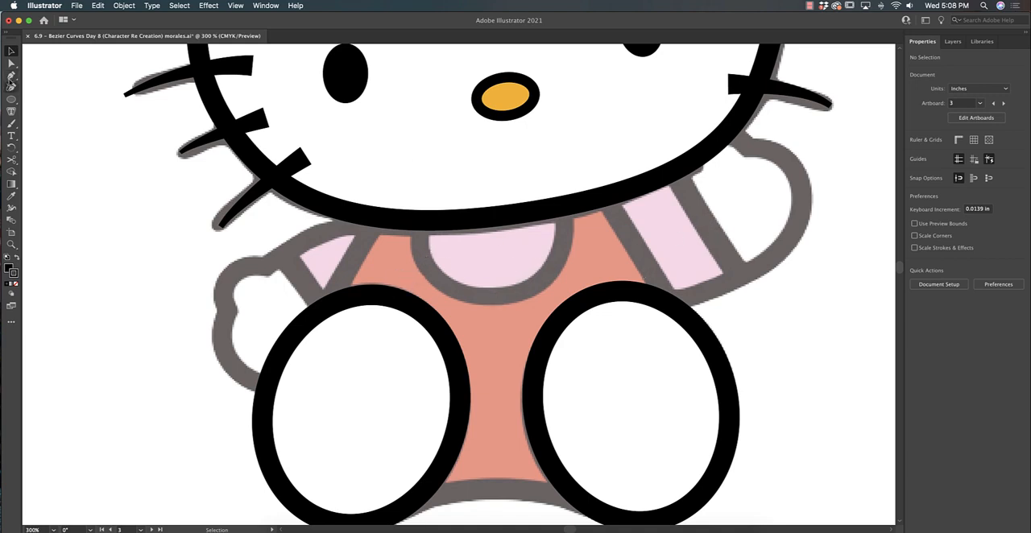
Draw a pink ellipse over the neck and clip it with the head via Make Clipping Mask
drag(403, 177, 528, 290)
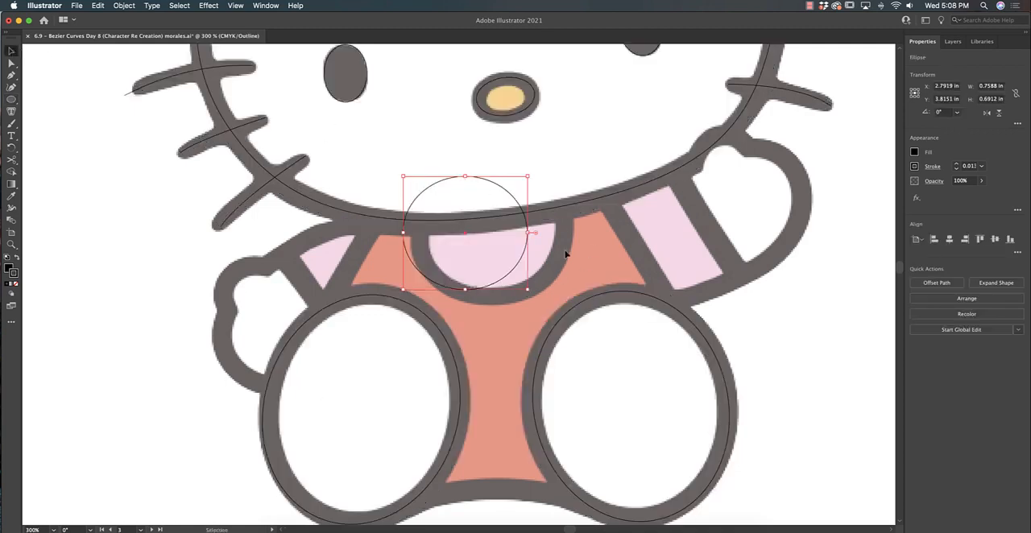
drag(464, 232, 483, 240)
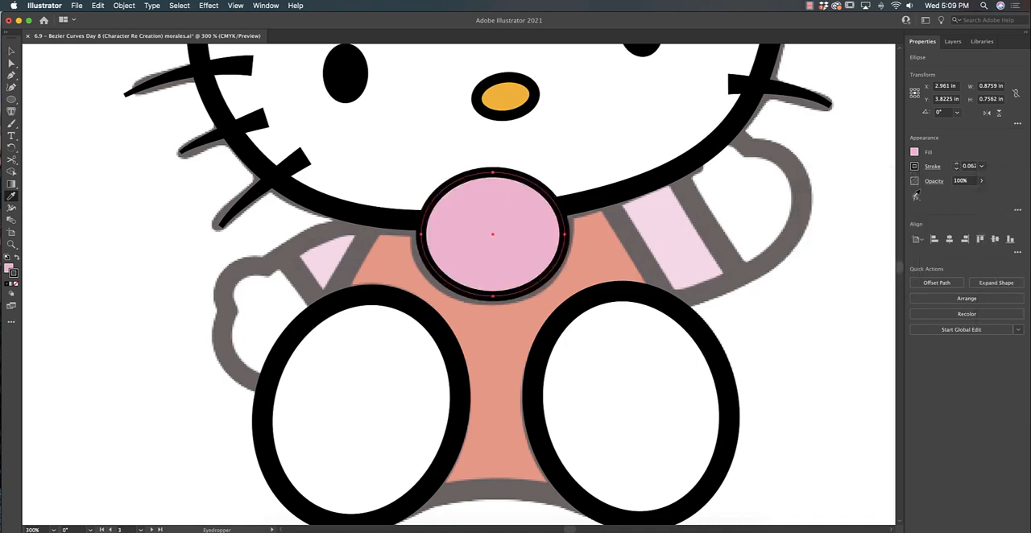
right_click(491, 235)
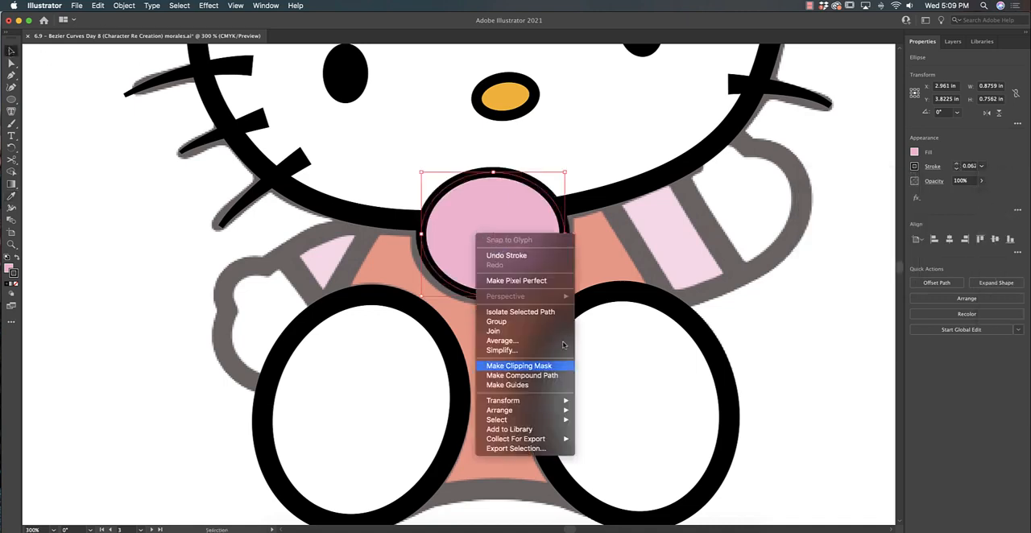
click(517, 364)
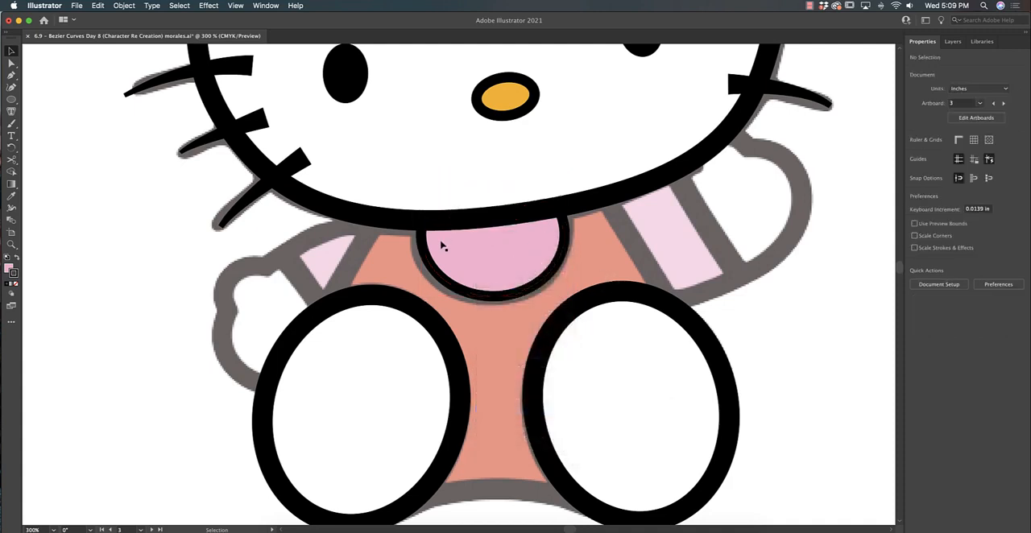
mouse_move(699, 180)
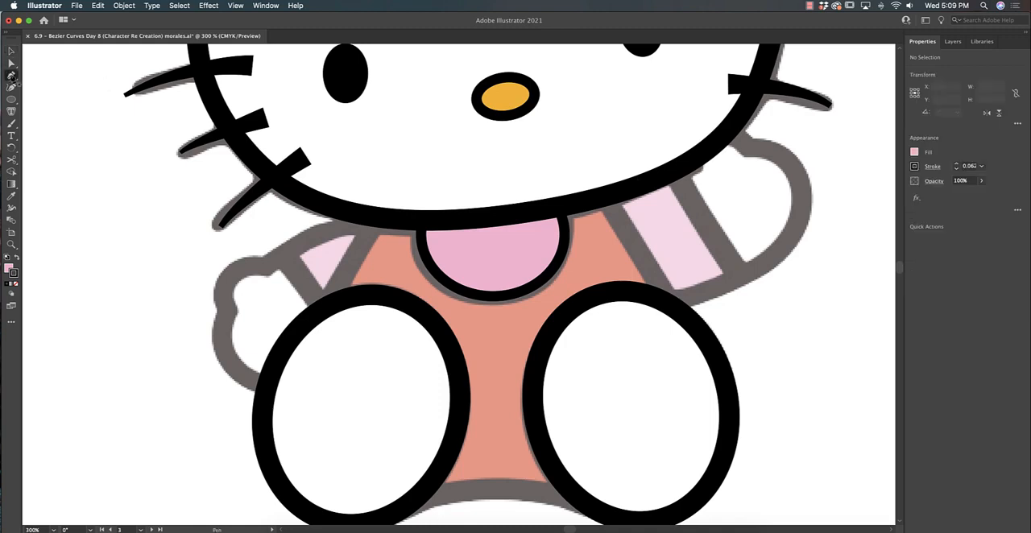
mouse_move(691, 190)
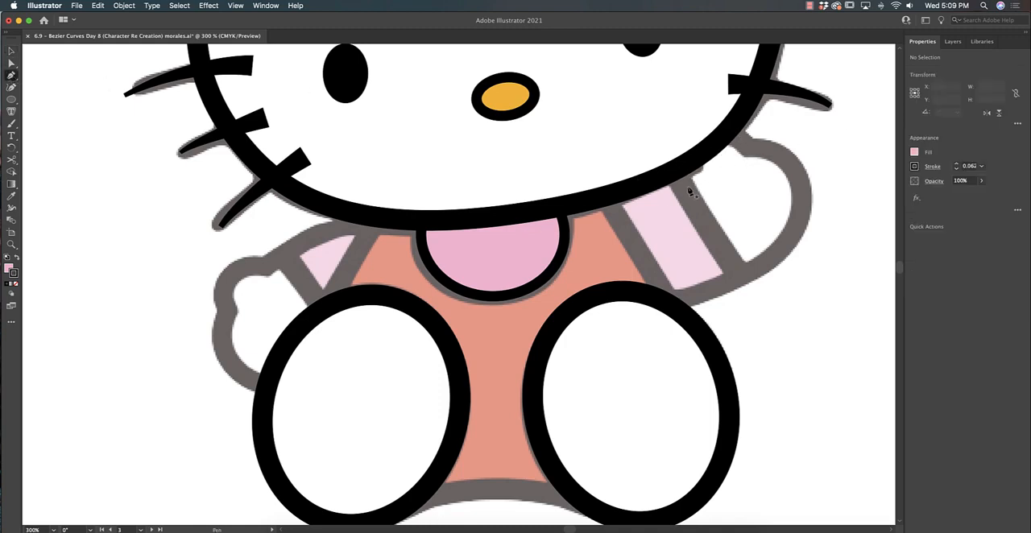
Switch to Outline view and place a point along the right sleeve edge
key(cmd+y)
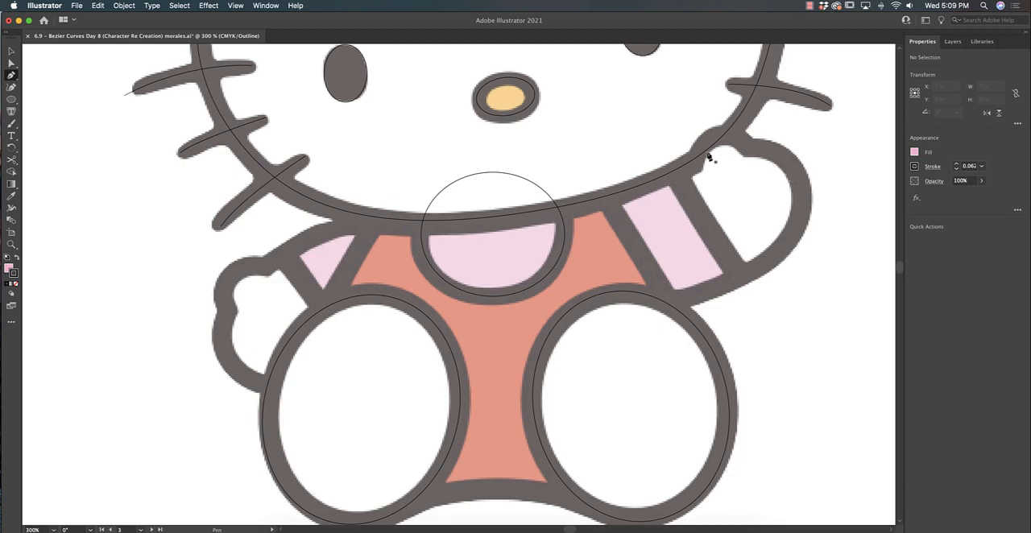
mouse_move(701, 167)
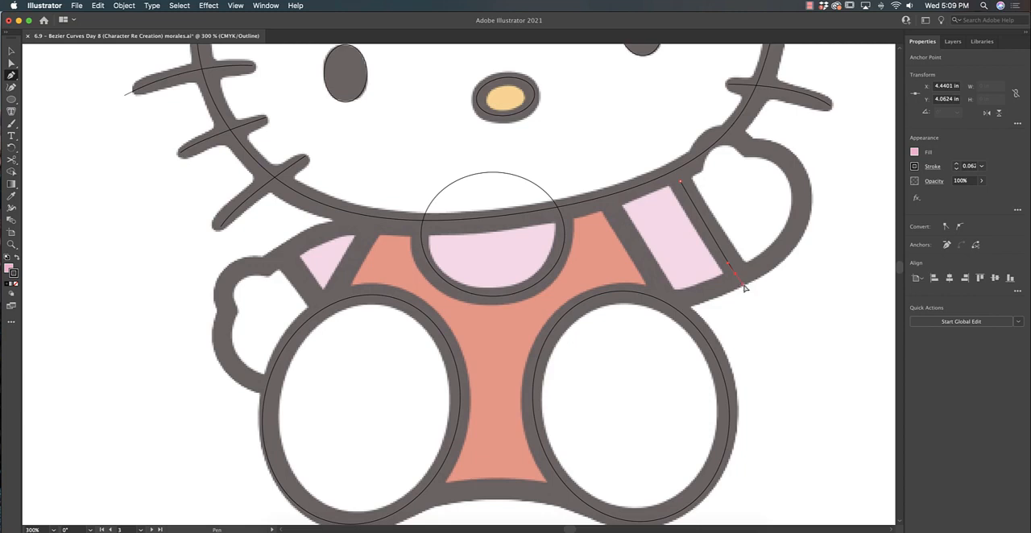
click(738, 280)
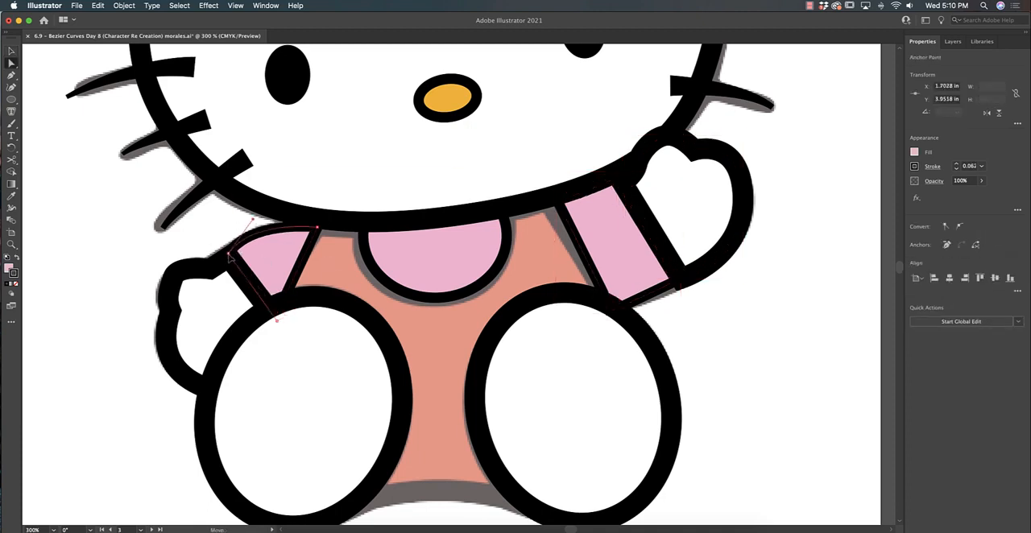
Toggle Outline view and add a corner point to the red shirt shape
key(cmd+y)
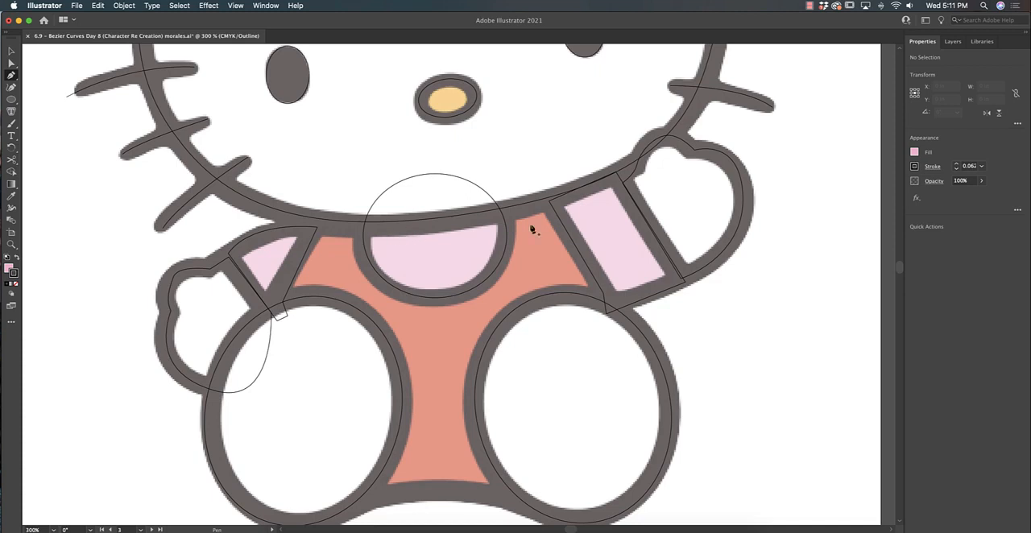
mouse_move(514, 226)
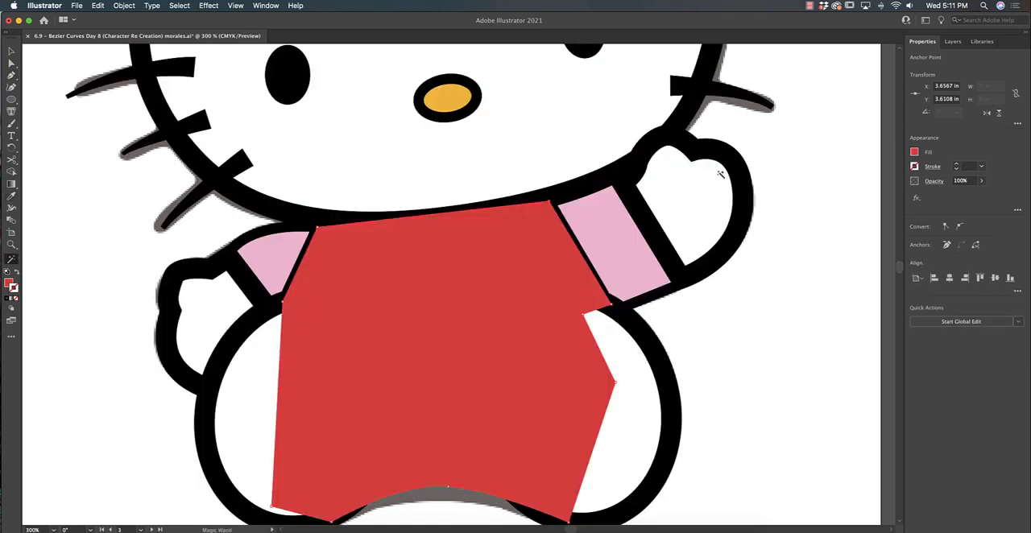
click(915, 166)
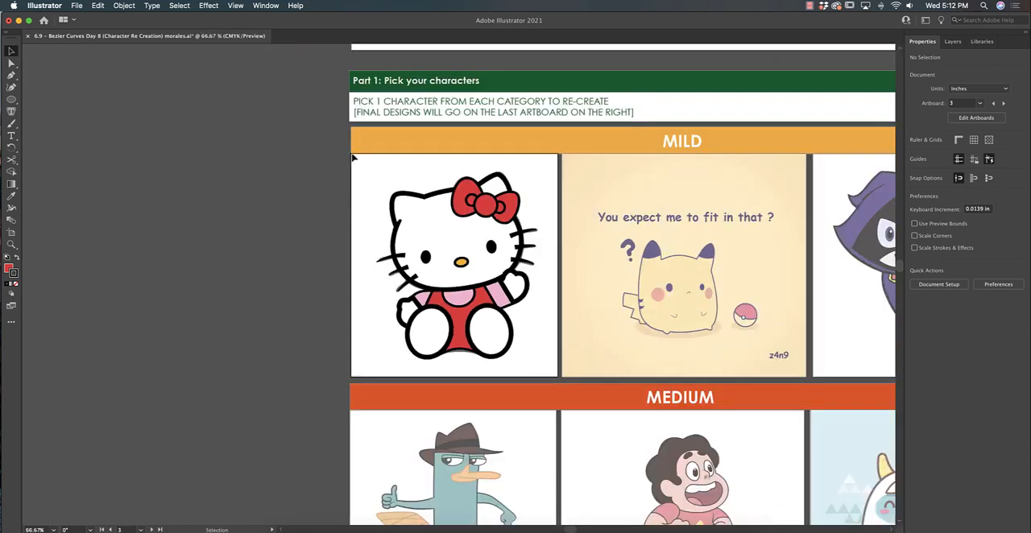
Select the finished Hello Kitty drawing to move it onto the Mild artboard
click(454, 266)
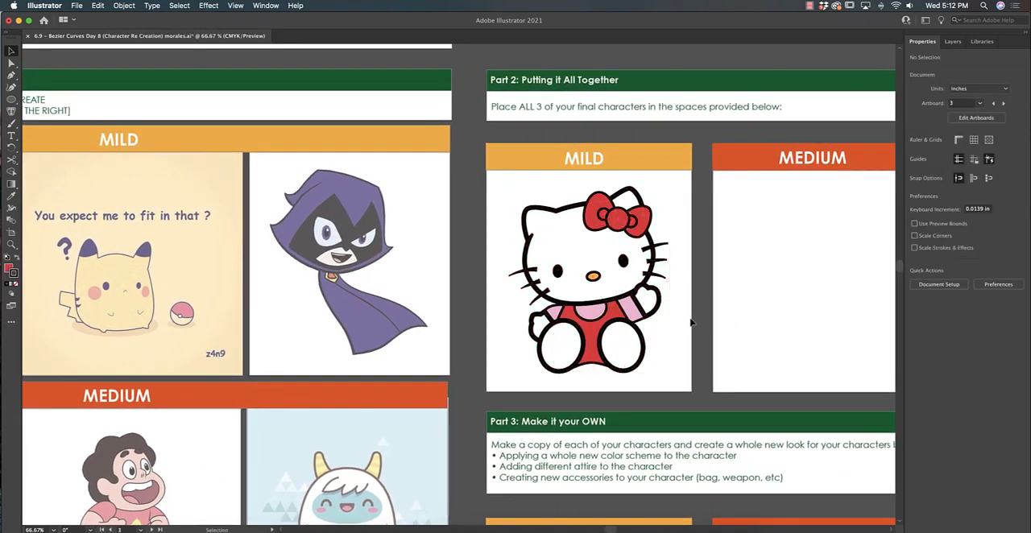
mouse_move(683, 324)
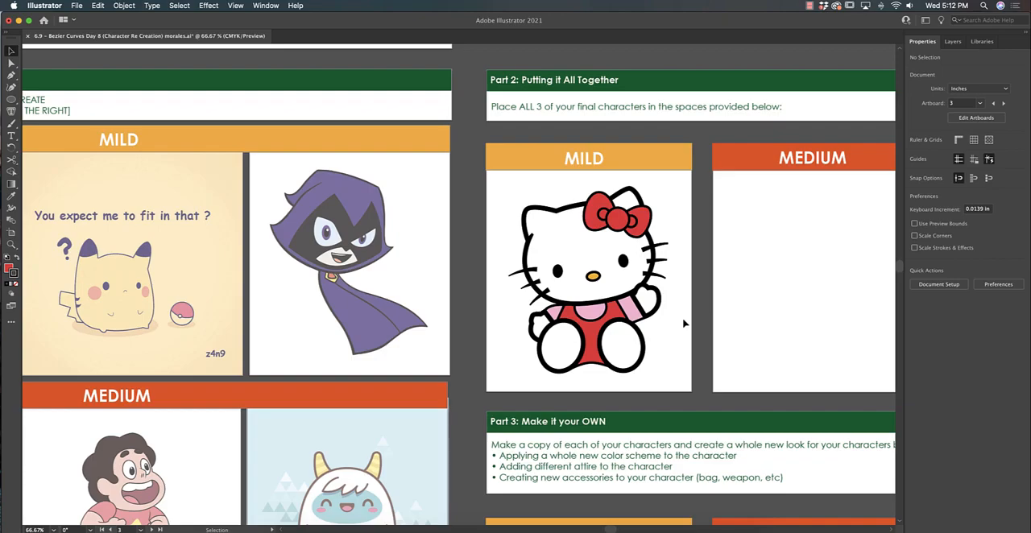